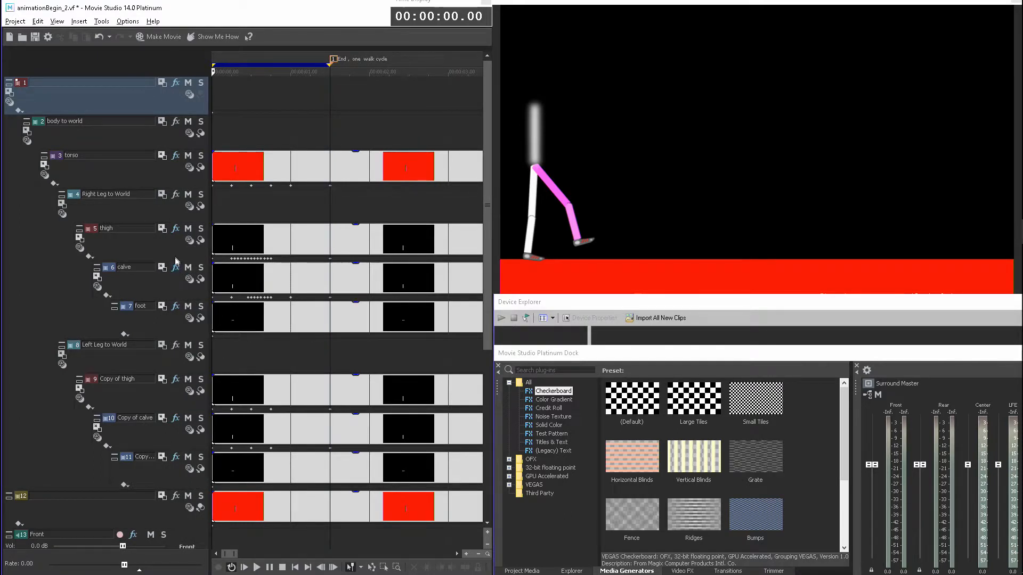
pyautogui.moveTo(110, 251)
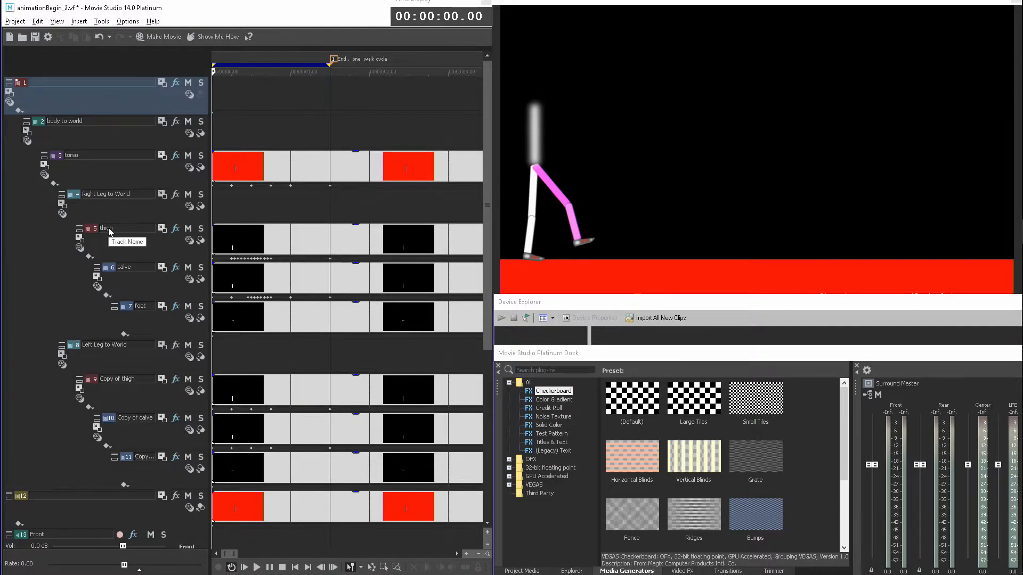
pyautogui.moveTo(142, 295)
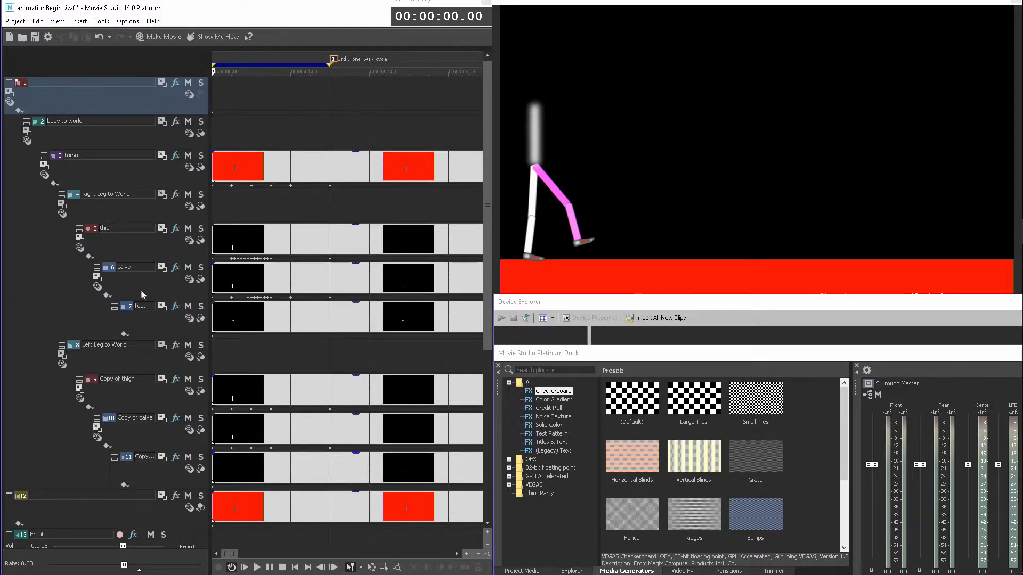
pyautogui.moveTo(144, 308)
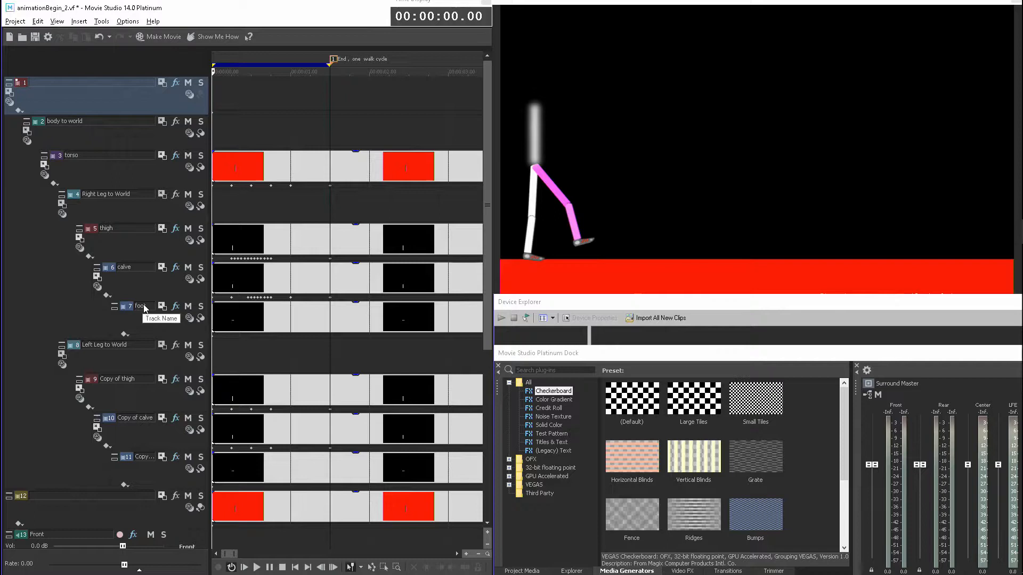
pyautogui.moveTo(111, 386)
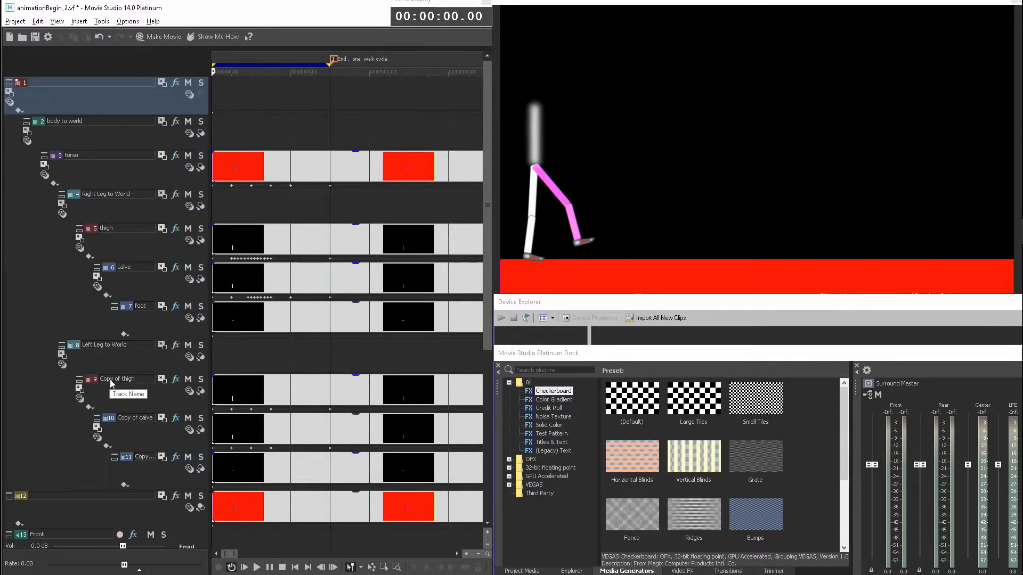
# - Rename the left leg's copied tracks to 'thigh' and 'calve' to match the right leg
pyautogui.rightClick(118, 385)
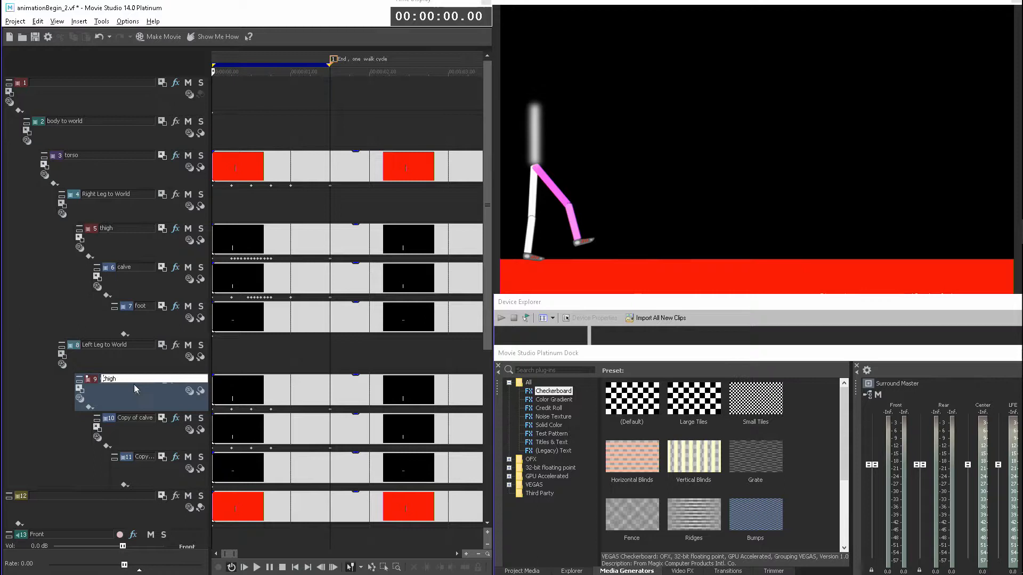
pyautogui.moveTo(142, 430)
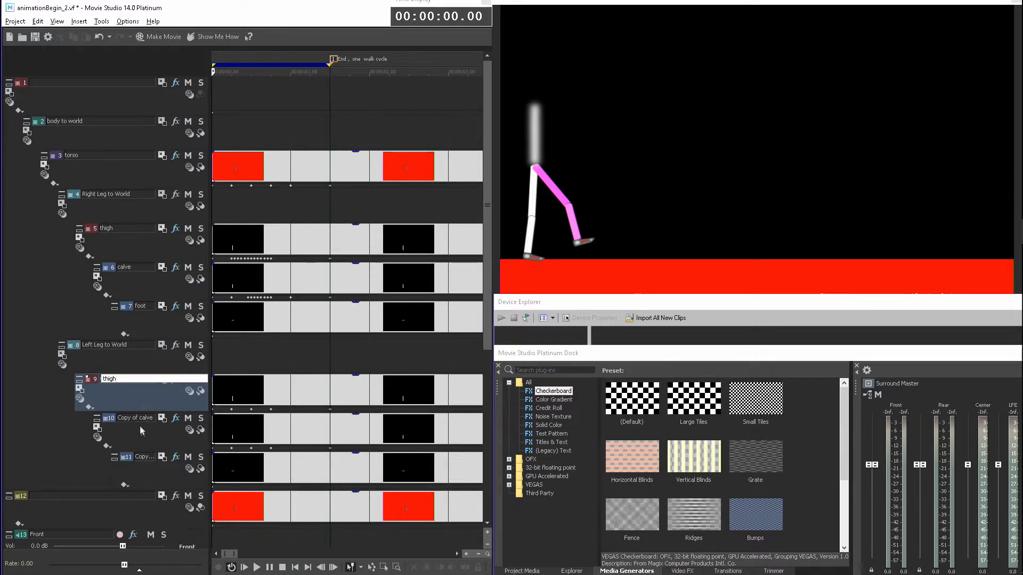
pyautogui.doubleClick(137, 418)
pyautogui.write('calve')
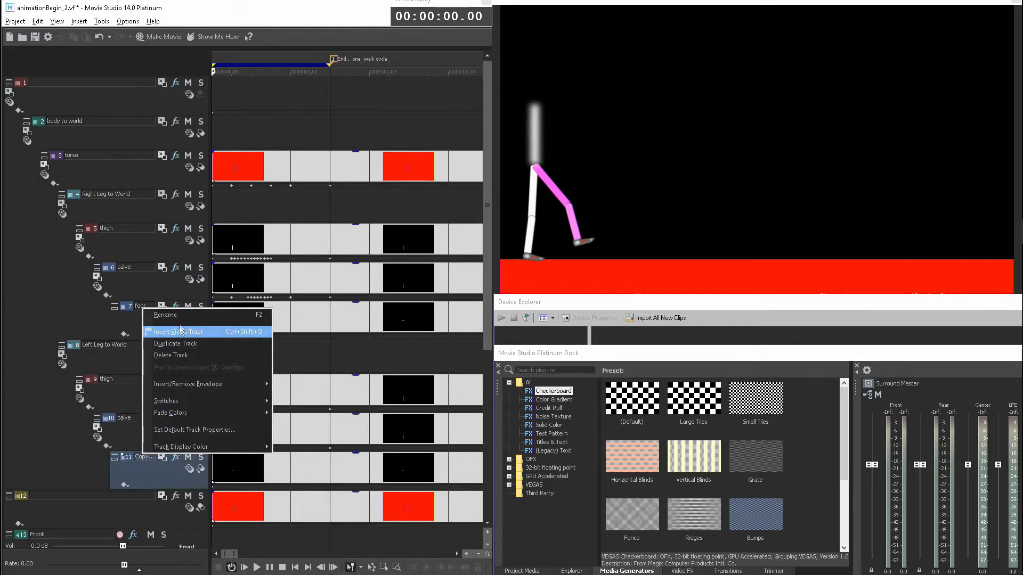
pyautogui.click(165, 315)
pyautogui.write('foot')
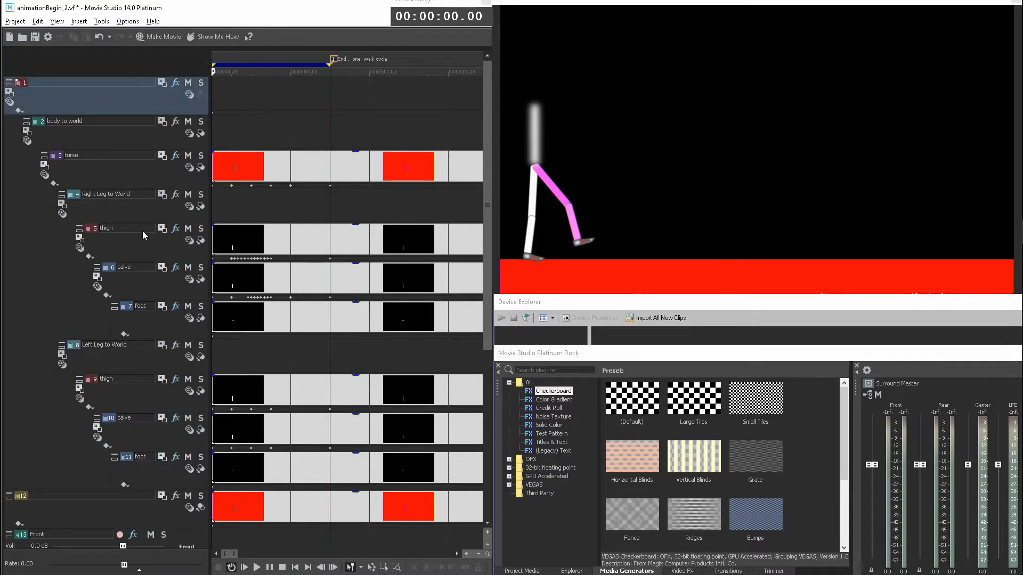
pyautogui.moveTo(129, 275)
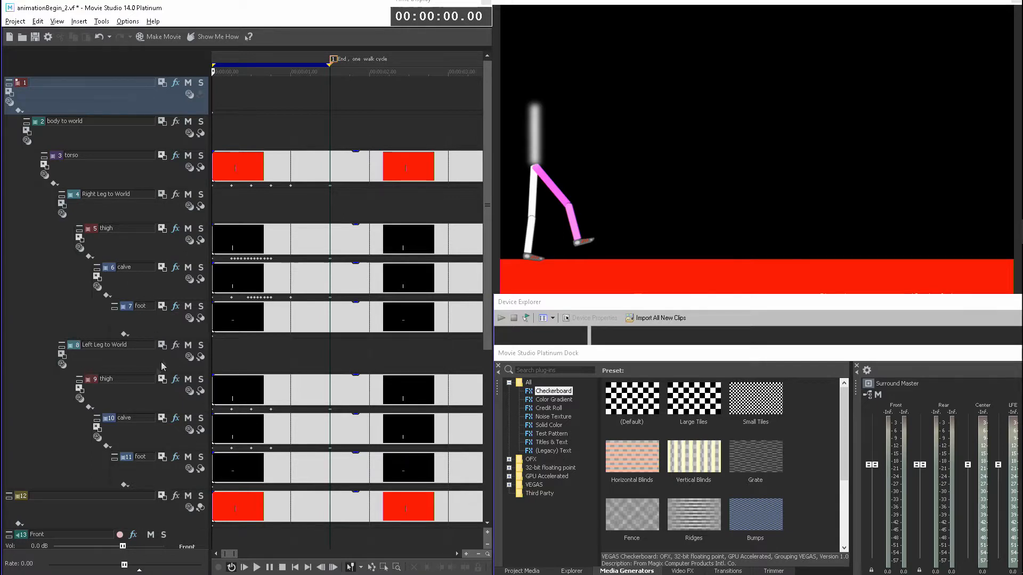
pyautogui.moveTo(166, 396)
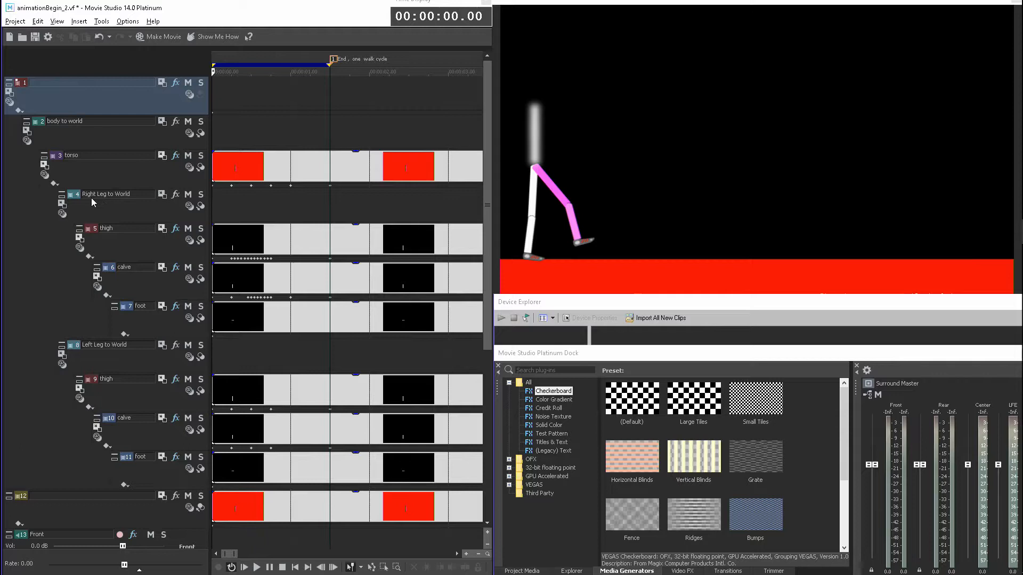
pyautogui.moveTo(83, 354)
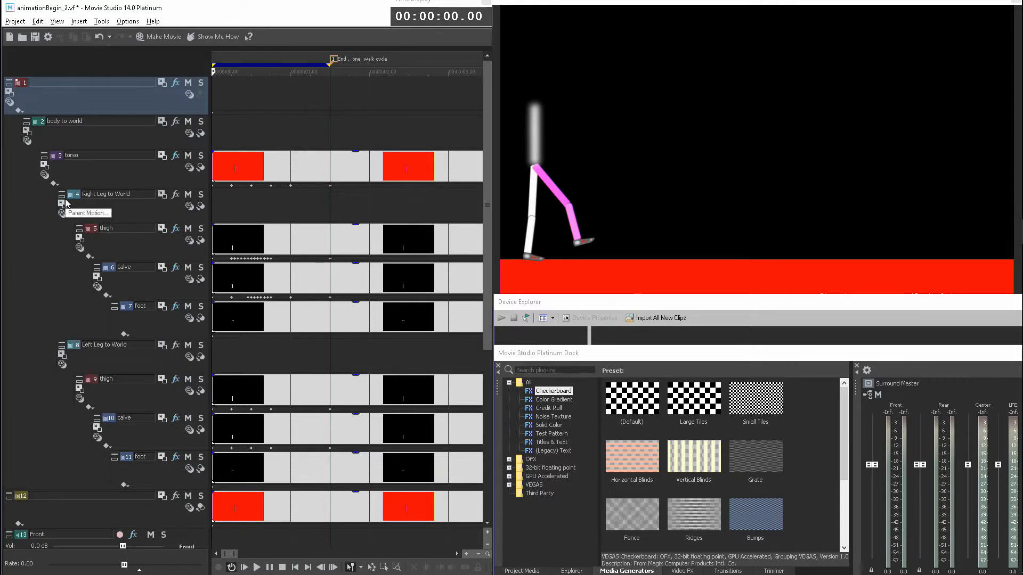
pyautogui.moveTo(135, 449)
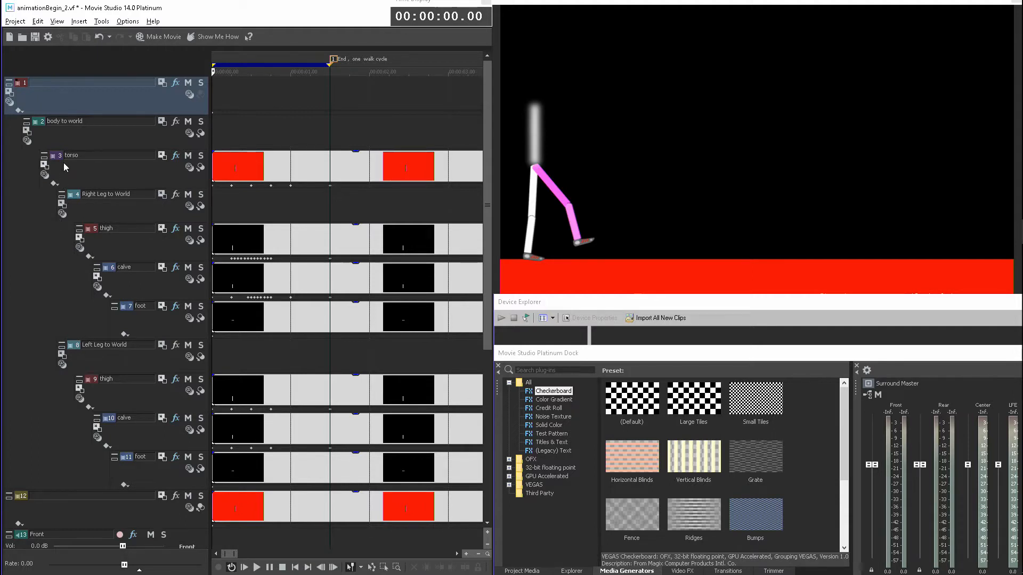
pyautogui.moveTo(170, 94)
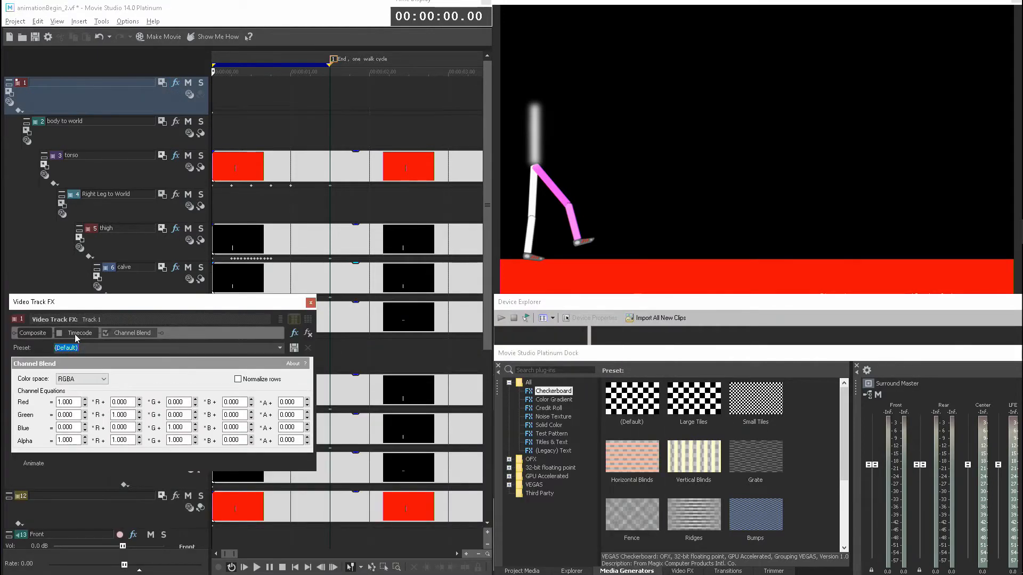
# - Review track 1's Timecode and Channel Blend effect settings in Video Track FX
pyautogui.click(77, 334)
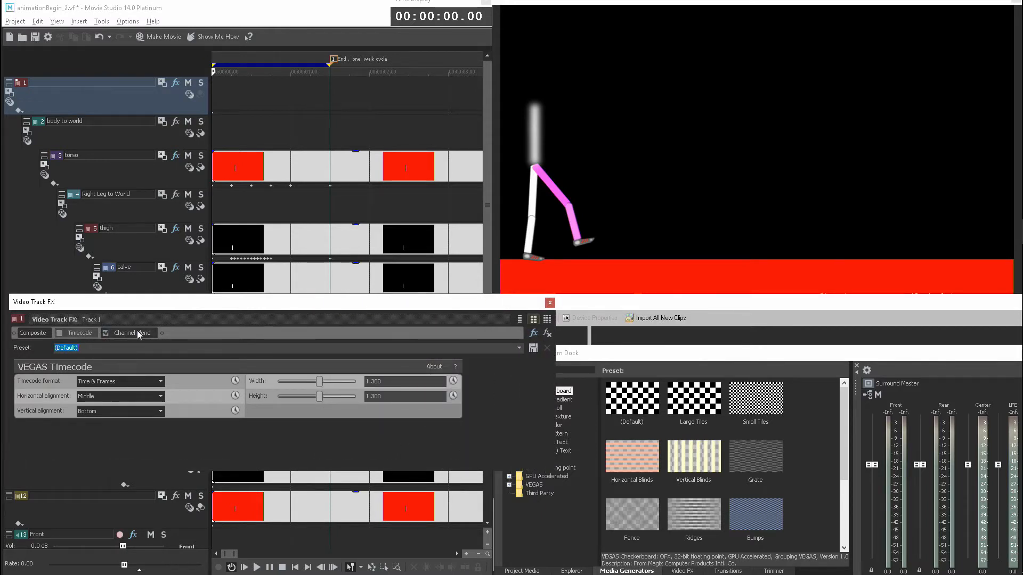
pyautogui.click(133, 332)
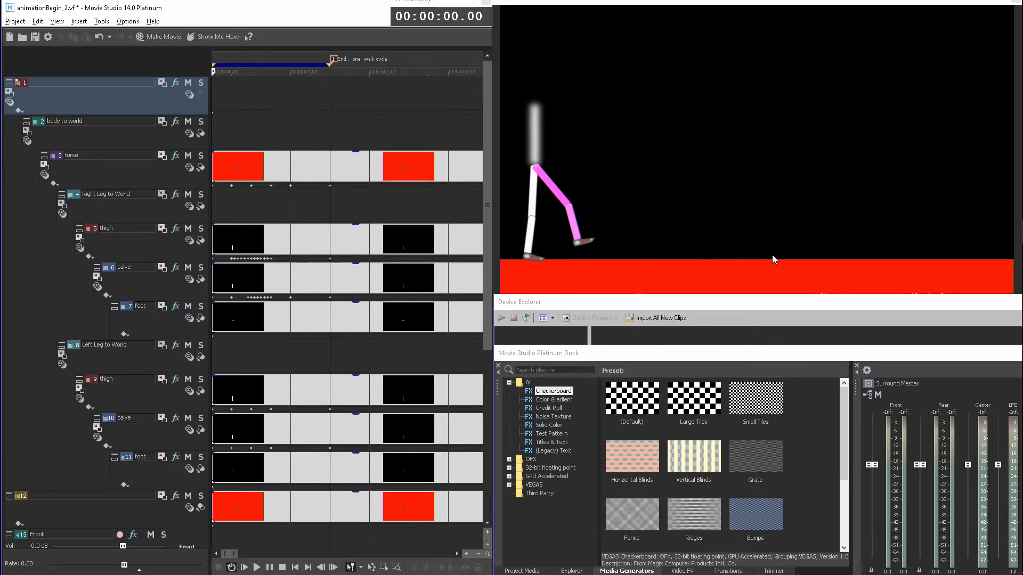
pyautogui.moveTo(308, 129)
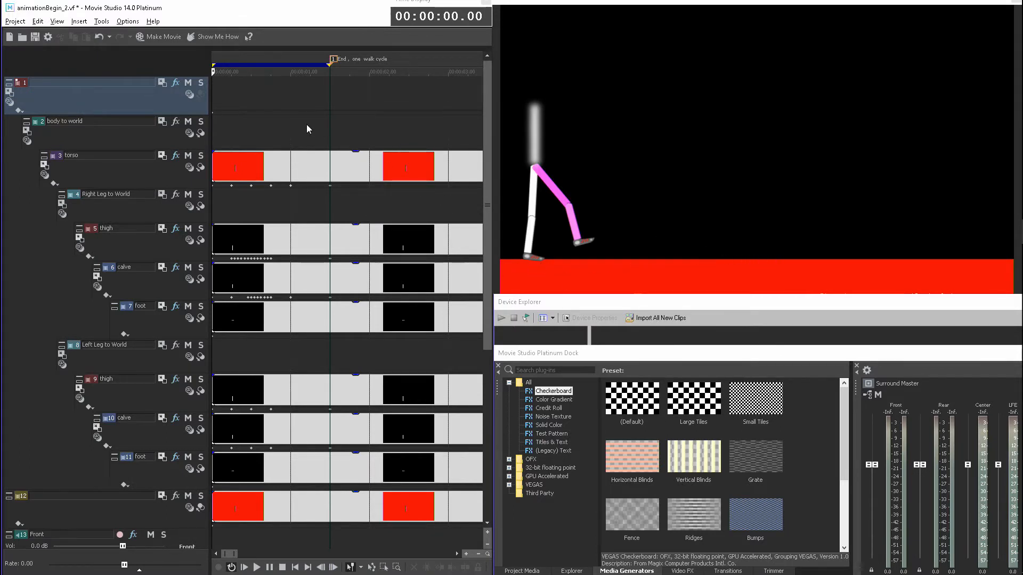